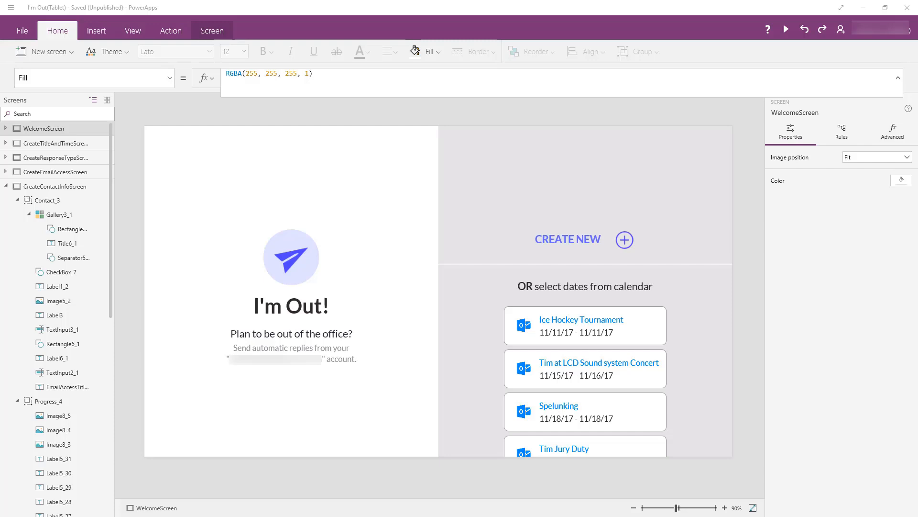
mouse_move(630, 235)
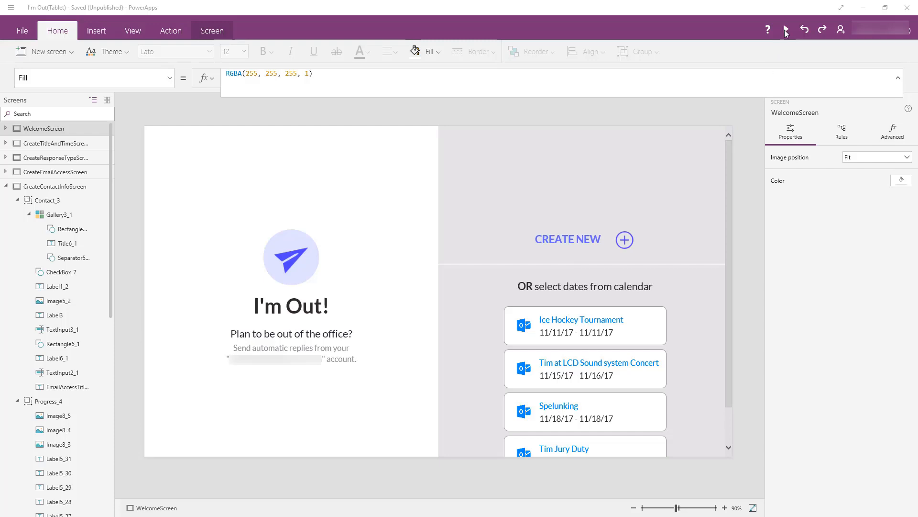
mouse_move(786, 30)
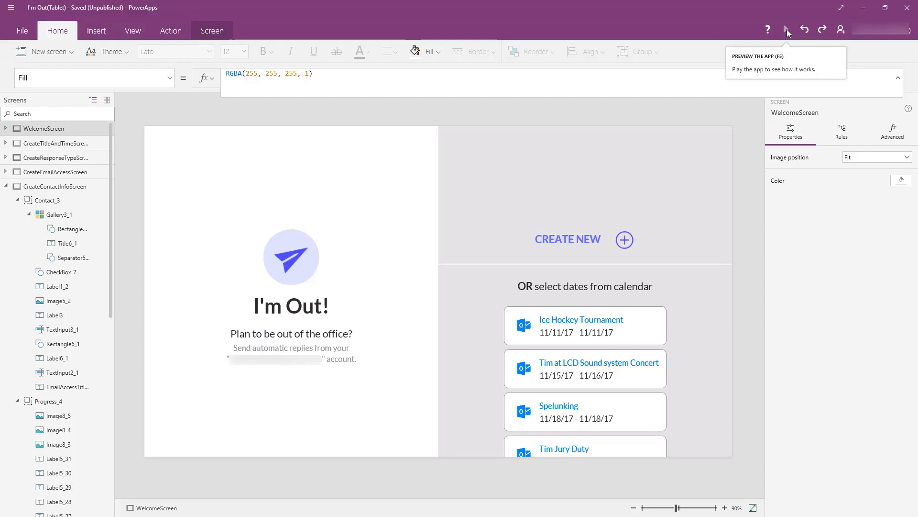
- Run the I'm Out app in preview mode (F5)
click(786, 29)
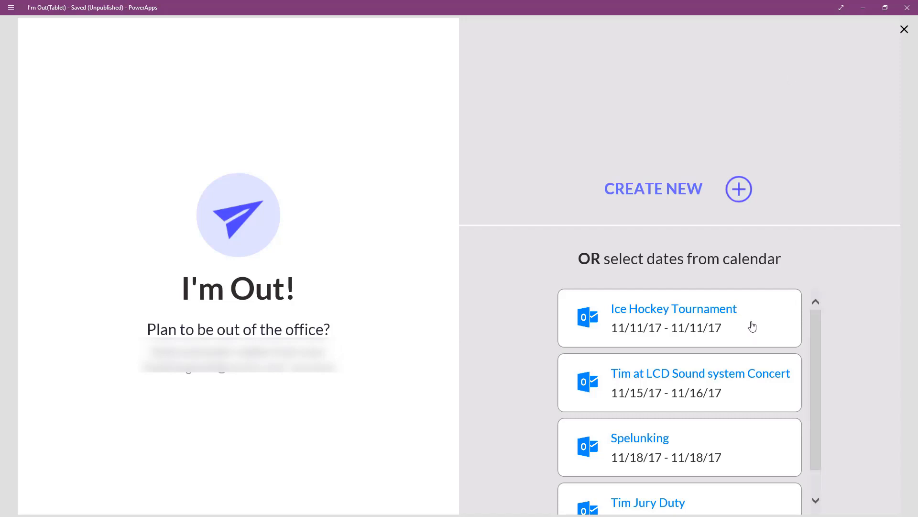
mouse_move(758, 321)
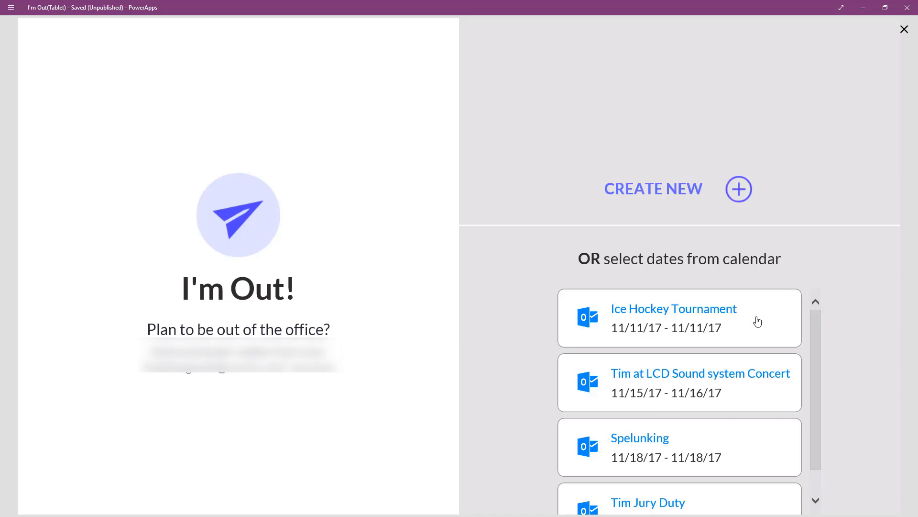
- Reply to Ice Hockey Tournament: accept duration, choose Personal, no email access, continue to contact info
click(674, 309)
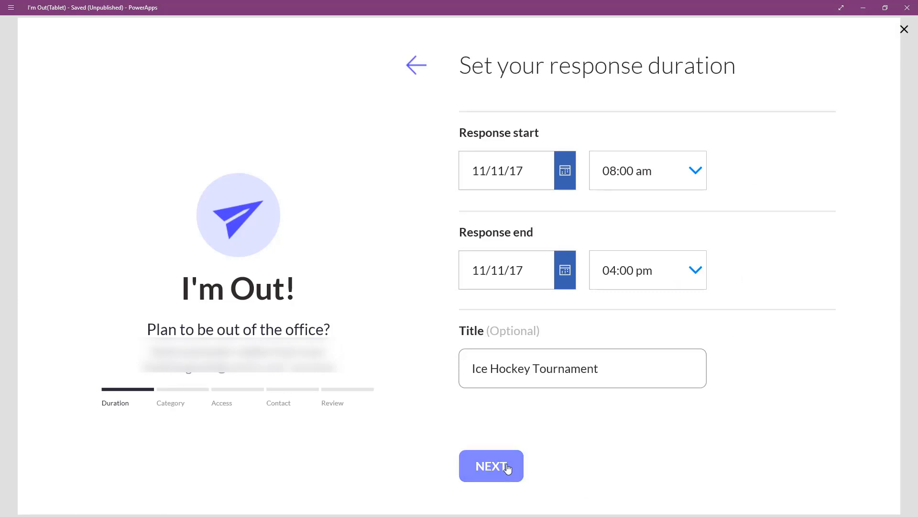
click(491, 466)
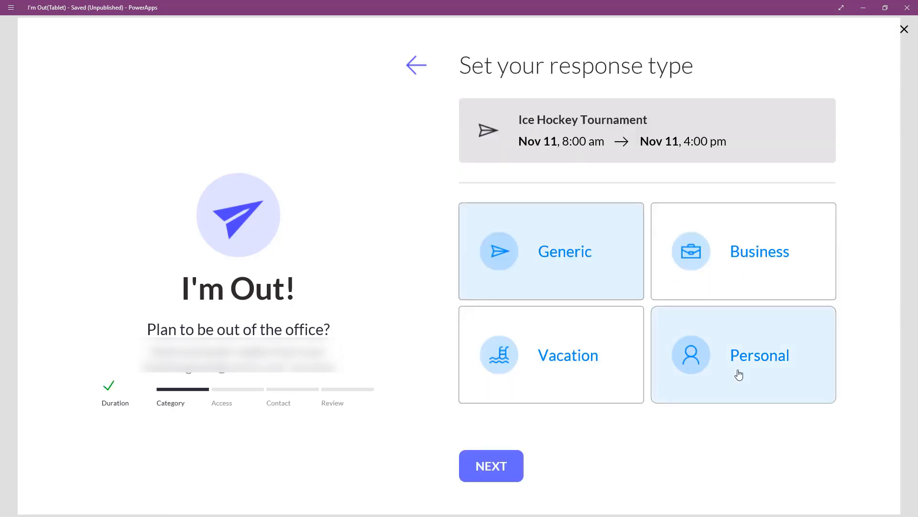
click(490, 465)
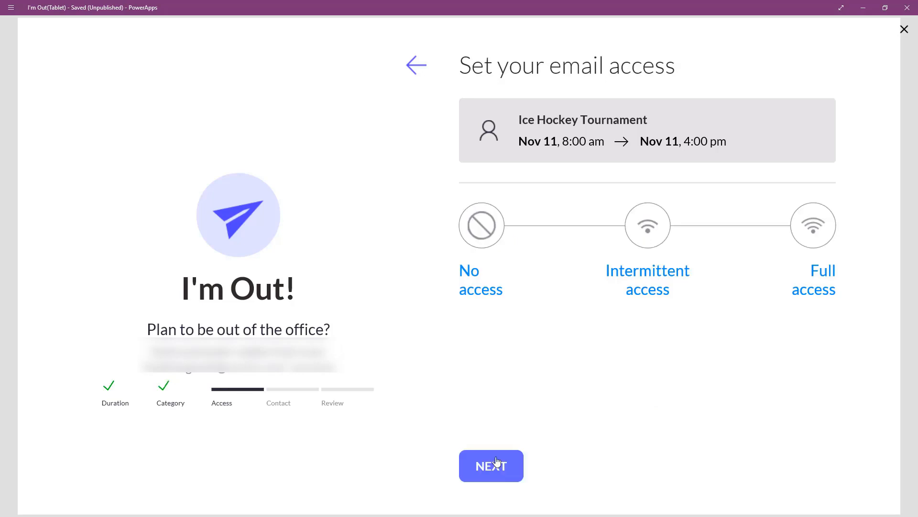
click(481, 225)
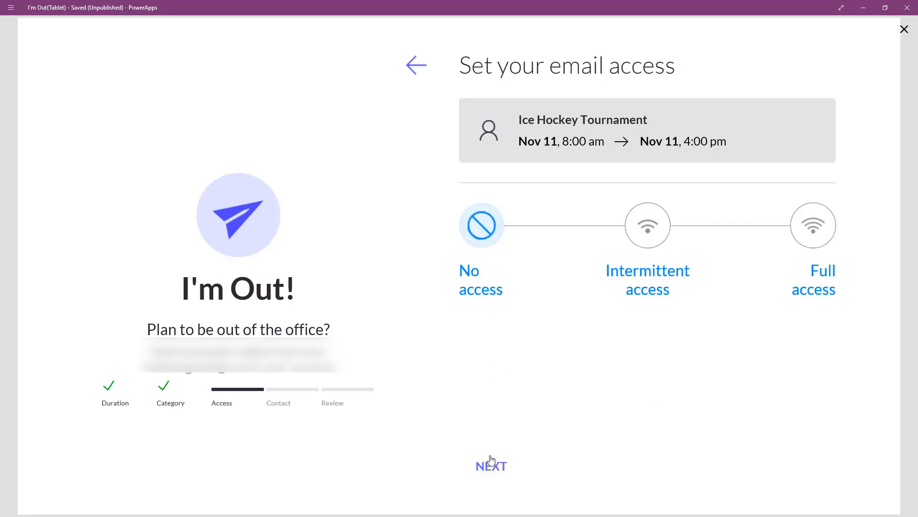
click(490, 465)
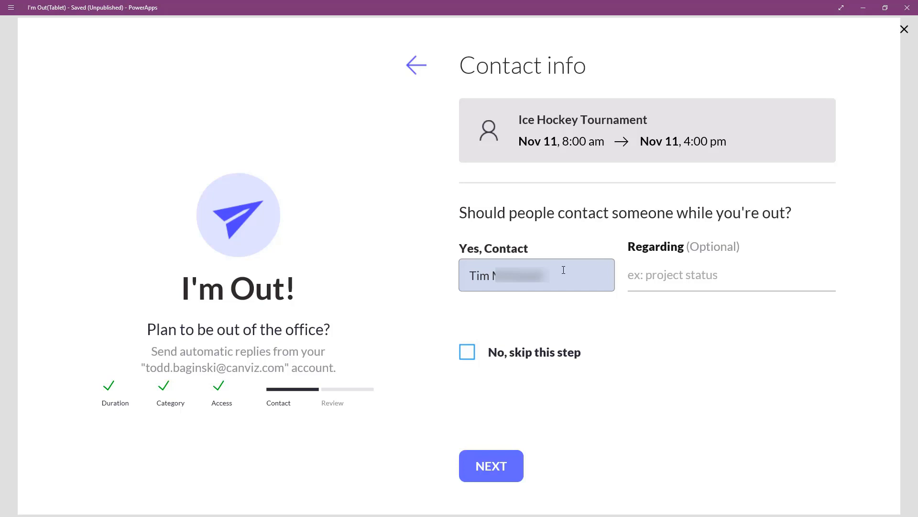
mouse_move(557, 278)
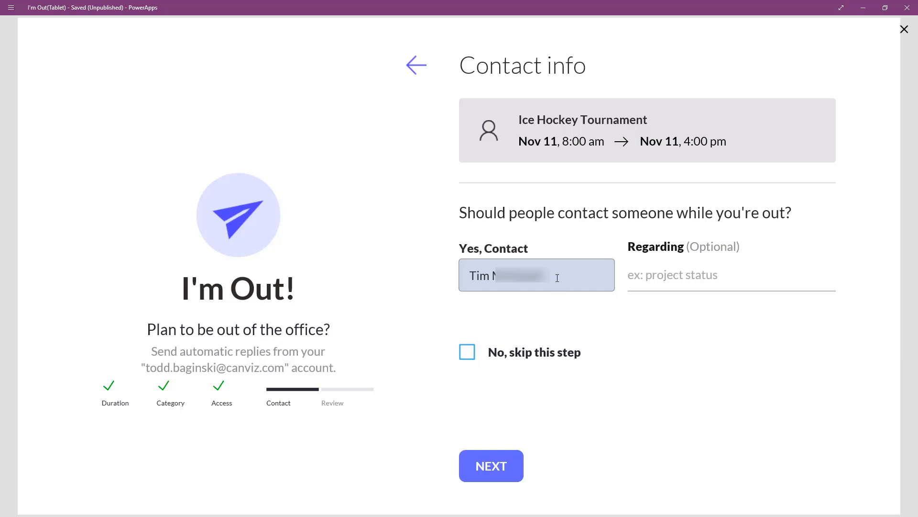
- Replace the contact by searching 'to', picking a suggested person, then searching 'lex'
double_click(498, 275)
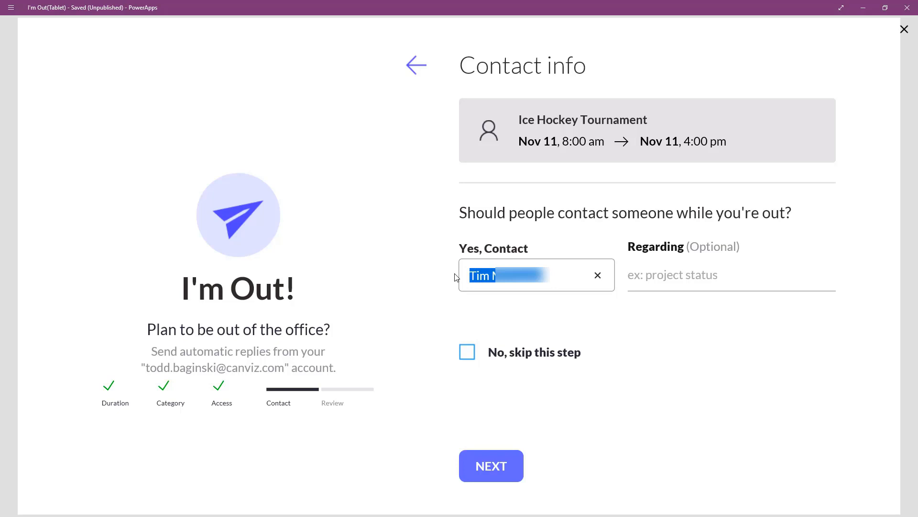
text(todd)
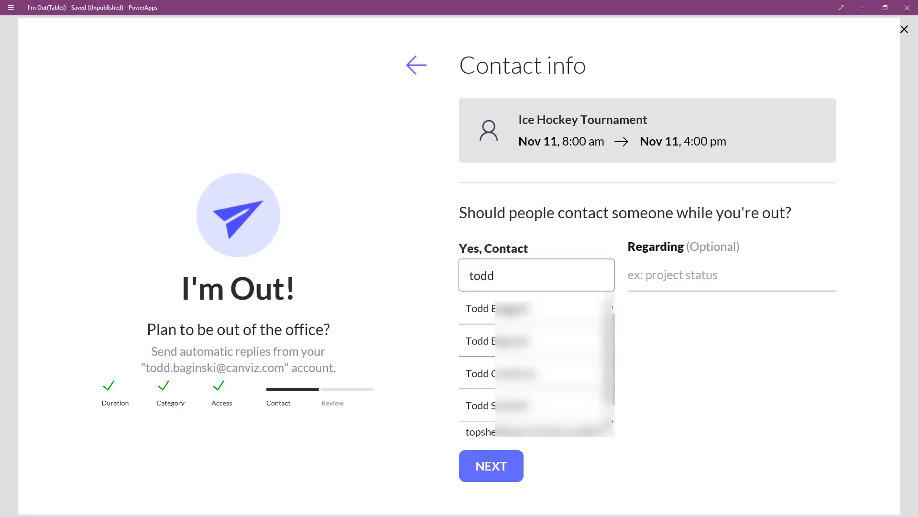
click(485, 308)
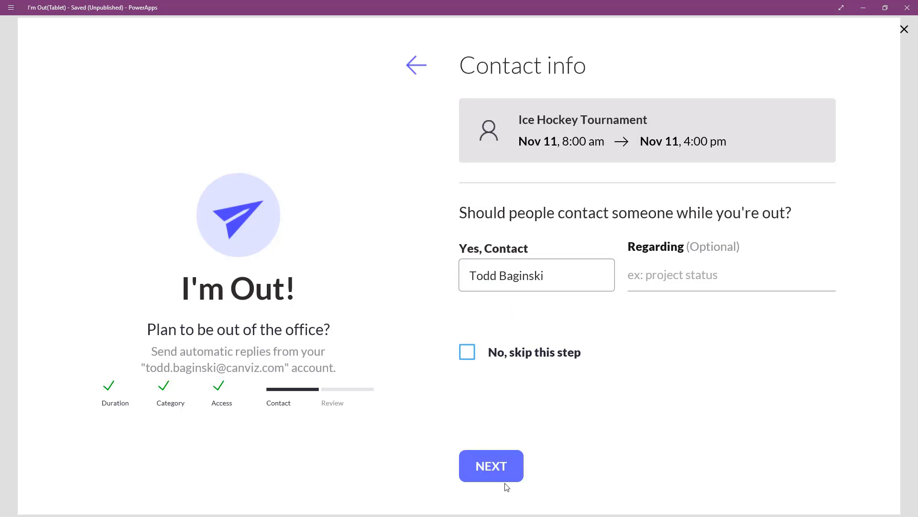
mouse_move(490, 466)
text(a)
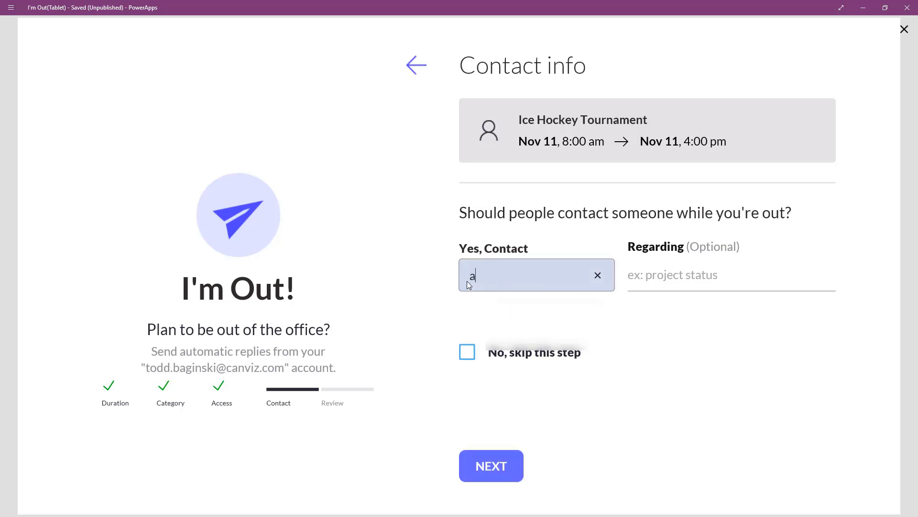
text(lex)
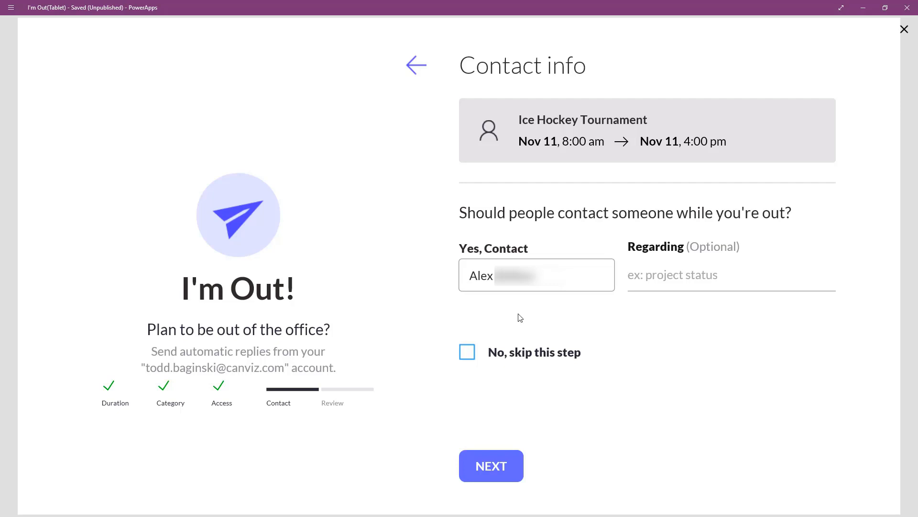
mouse_move(892, 53)
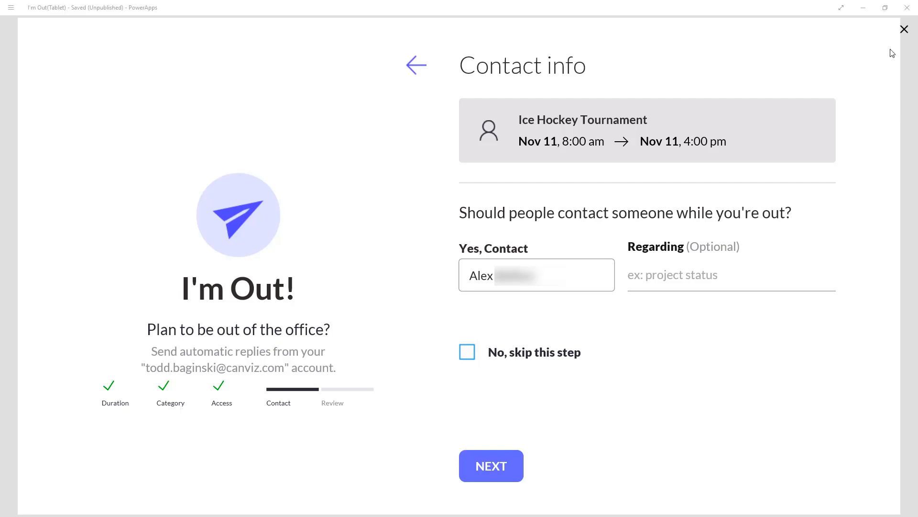
mouse_move(905, 29)
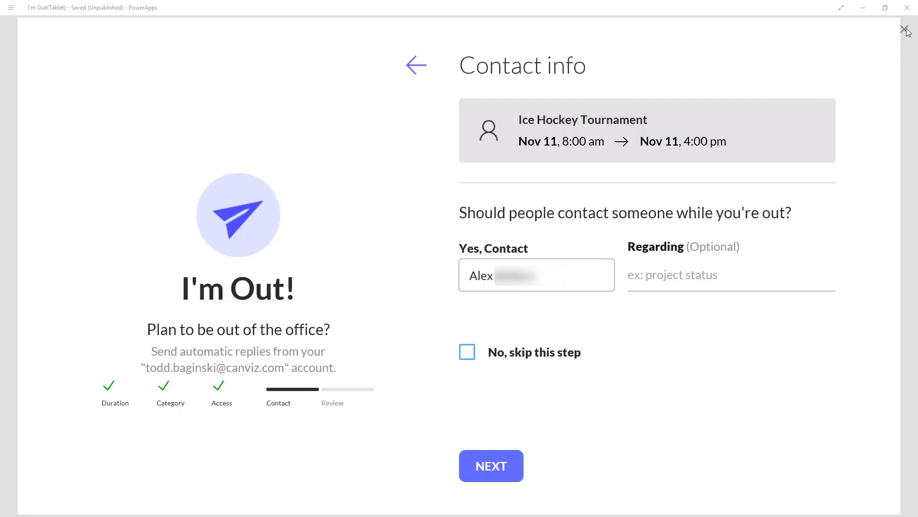
- Close the preview and select the contact group's people search gallery, Gallery3_1
click(907, 29)
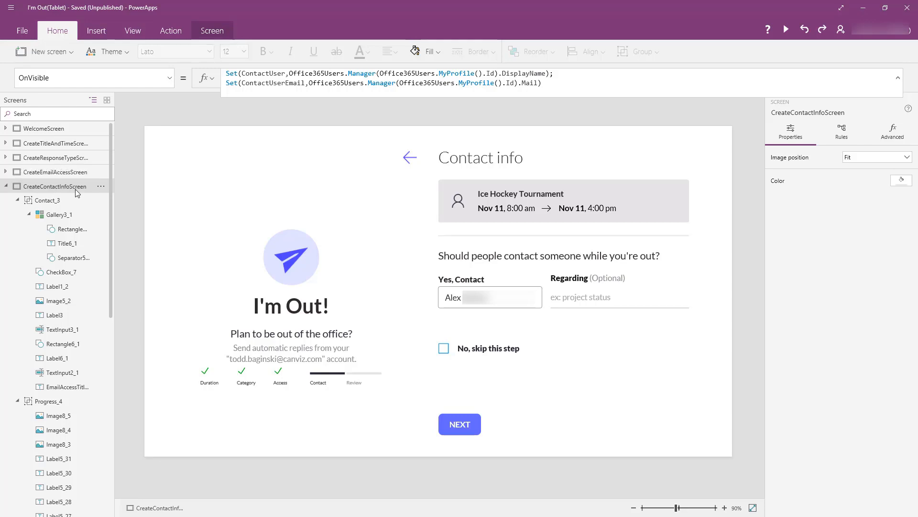
click(58, 214)
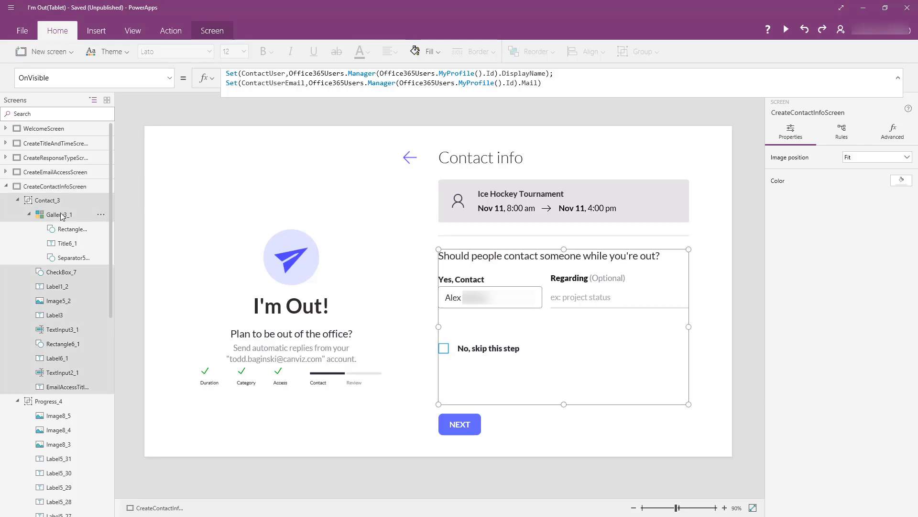
click(55, 214)
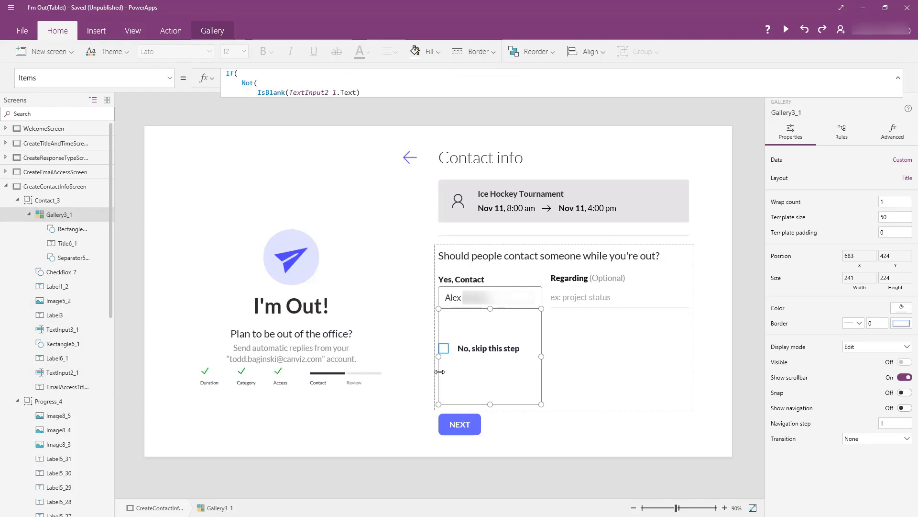
mouse_move(460, 376)
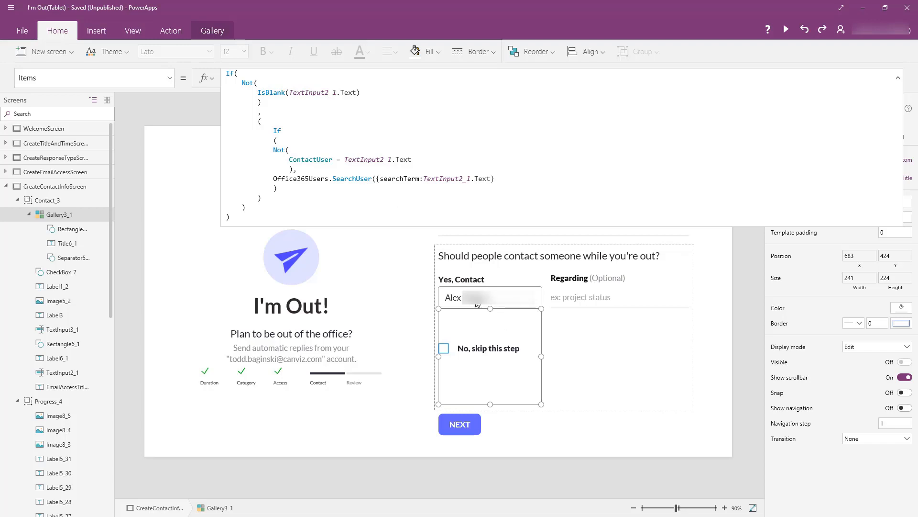
mouse_move(505, 320)
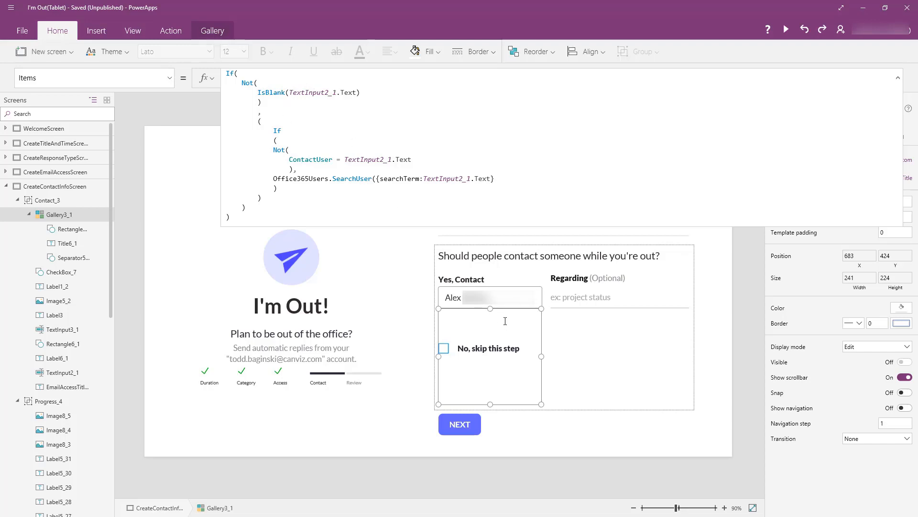
click(489, 298)
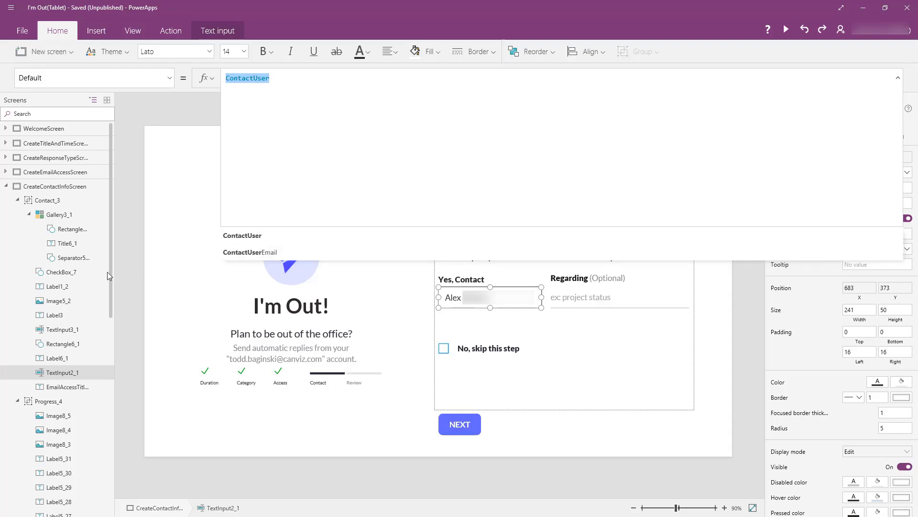
click(58, 214)
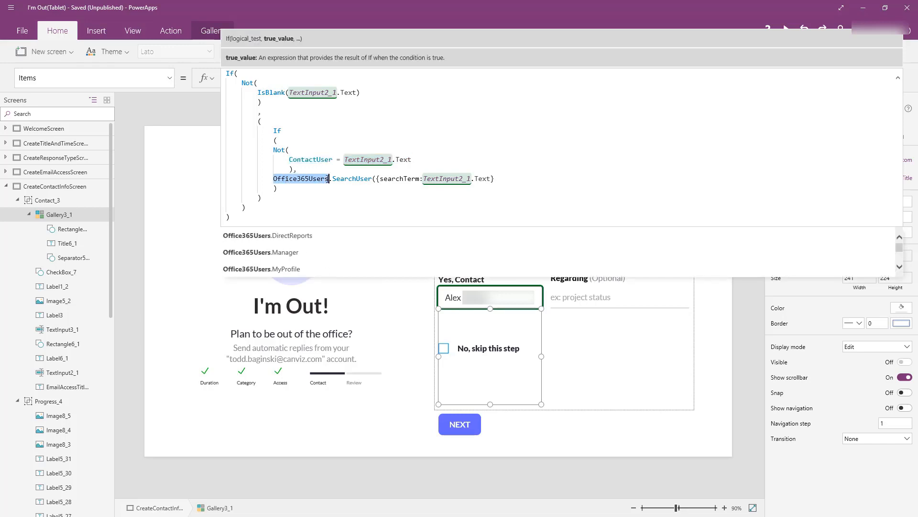
- Select the TextInput2_1 contact text box on the canvas
click(352, 178)
text(t)
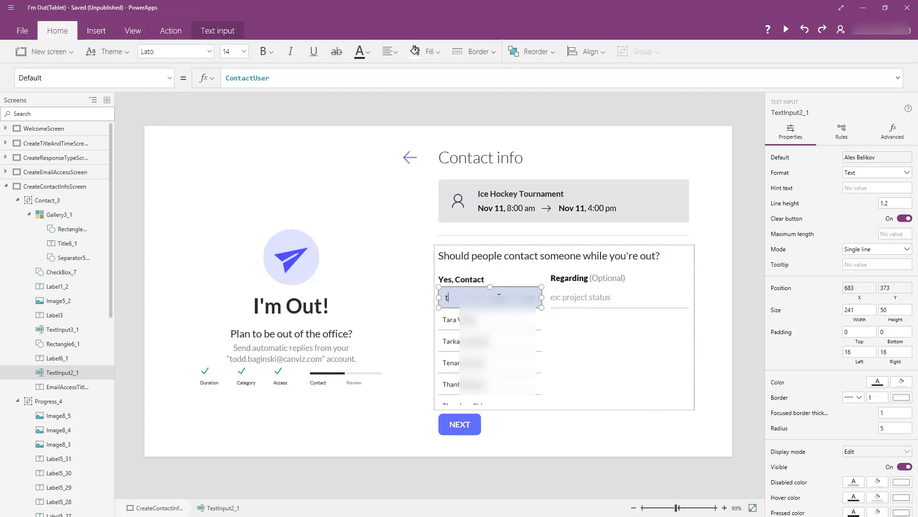
- Type 'o' into the contact box, expand the formula bar, and reselect the results gallery
text(odd bag)
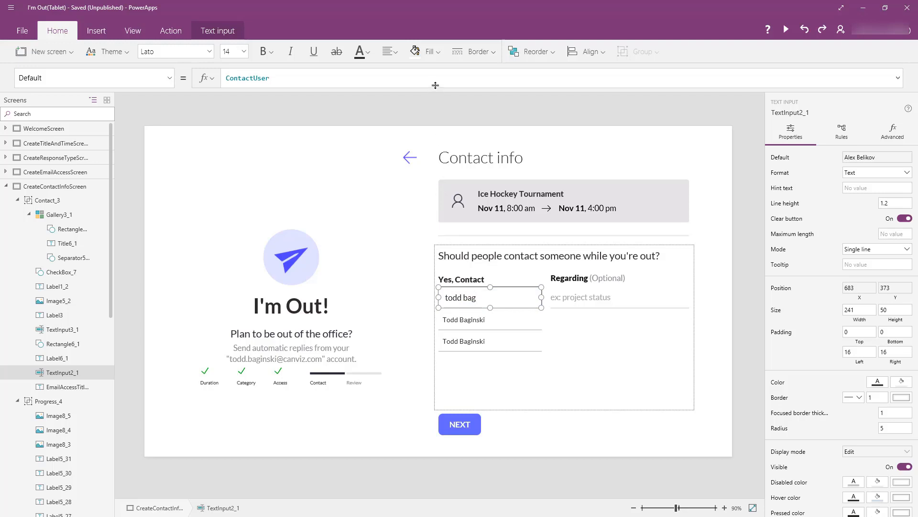
click(410, 78)
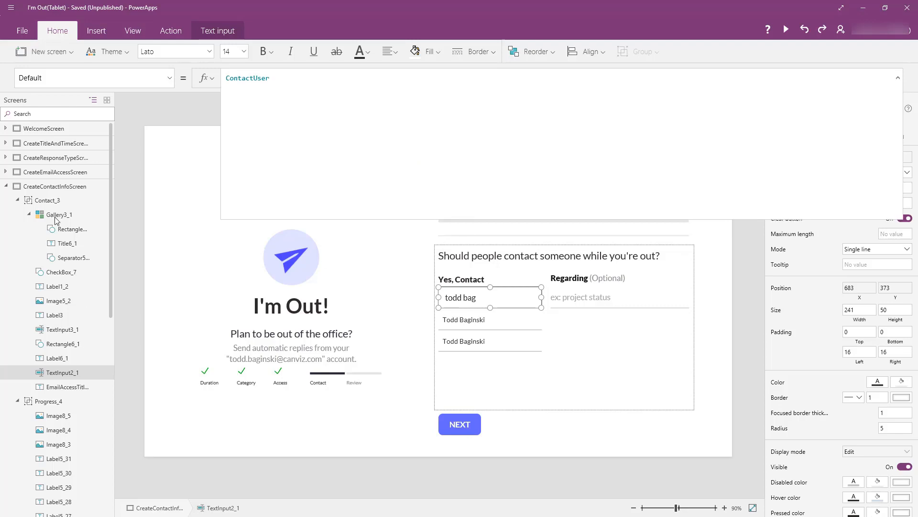
click(57, 214)
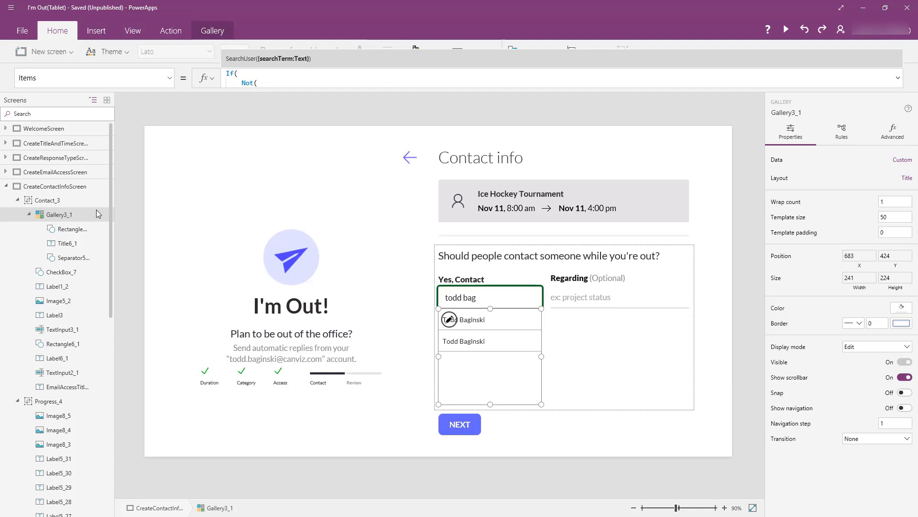
- Select Gallery3_1 and open its Custom data settings with the title bound to DisplayName
click(57, 215)
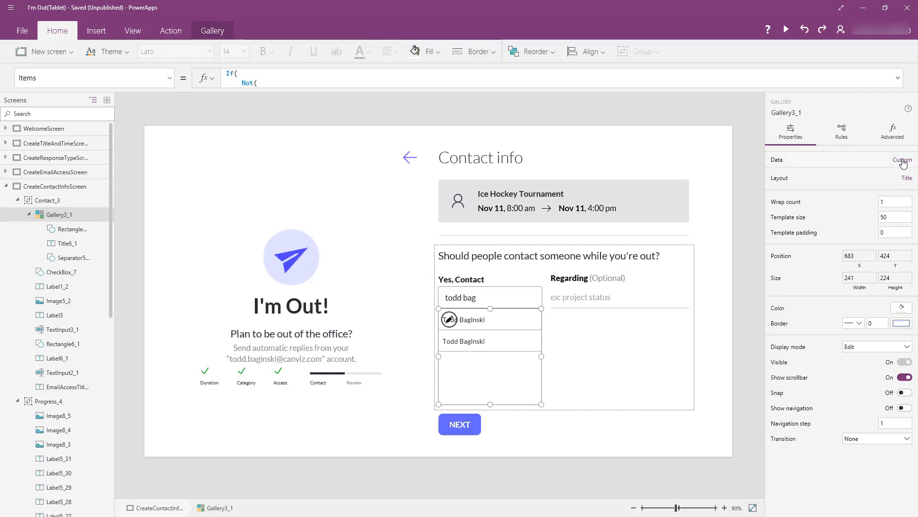
click(902, 159)
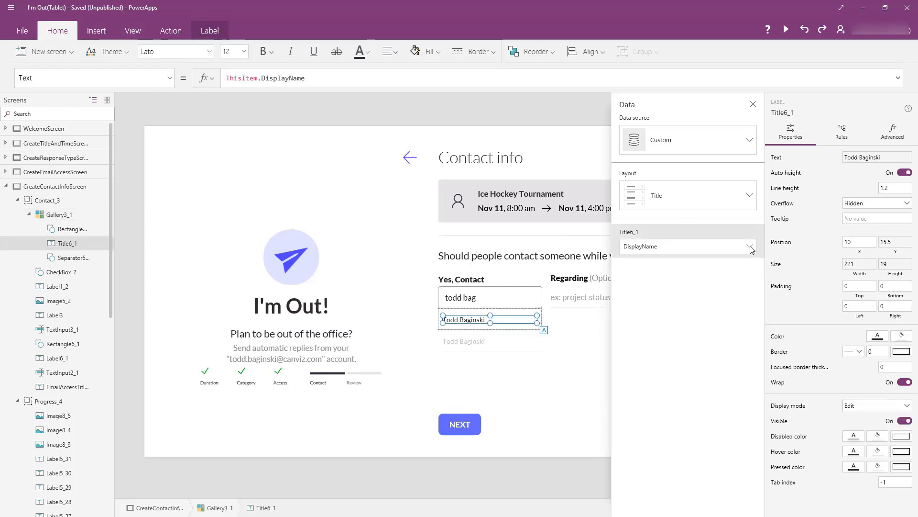
click(752, 246)
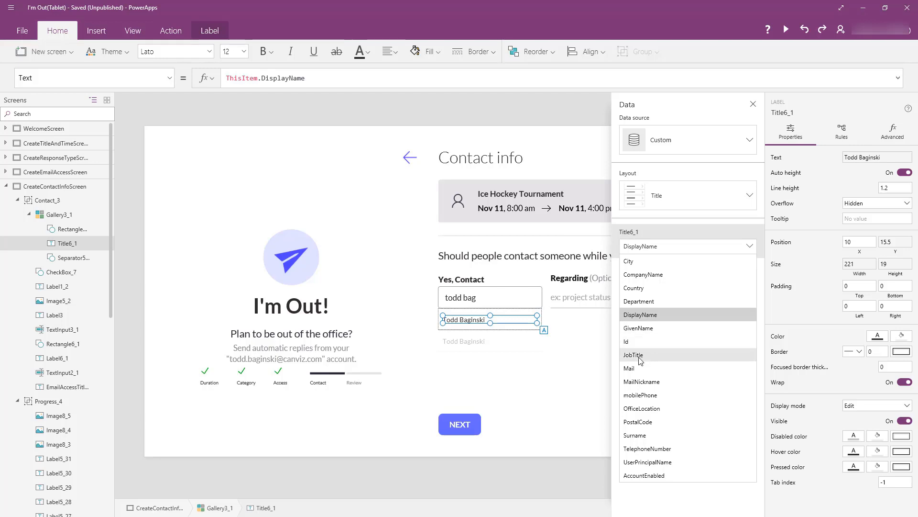
click(633, 355)
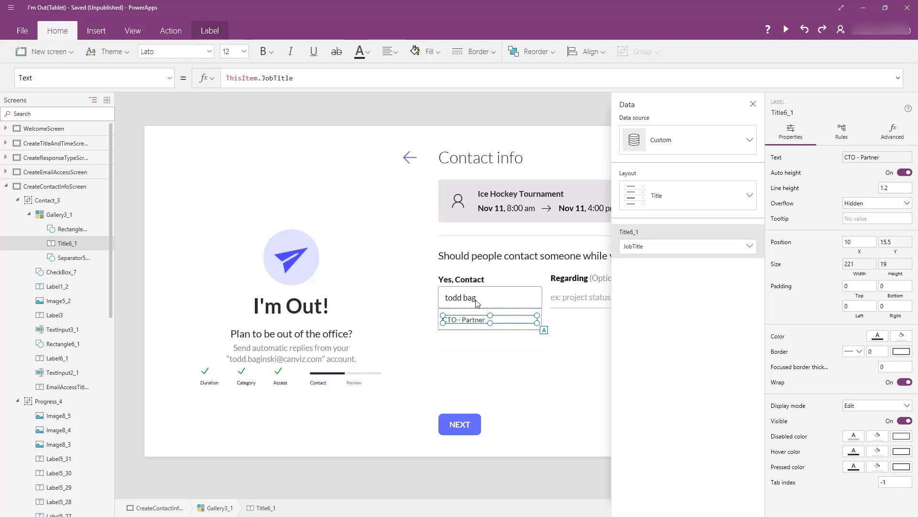
mouse_move(751, 246)
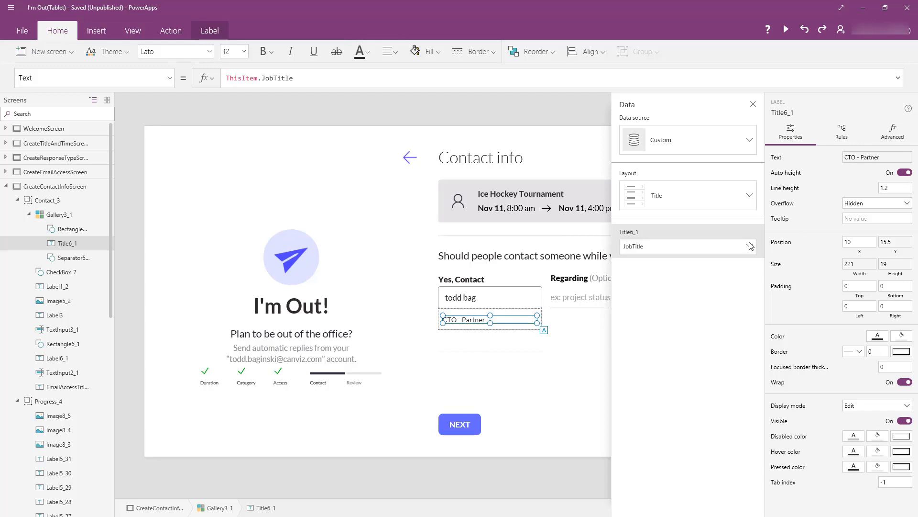
click(748, 246)
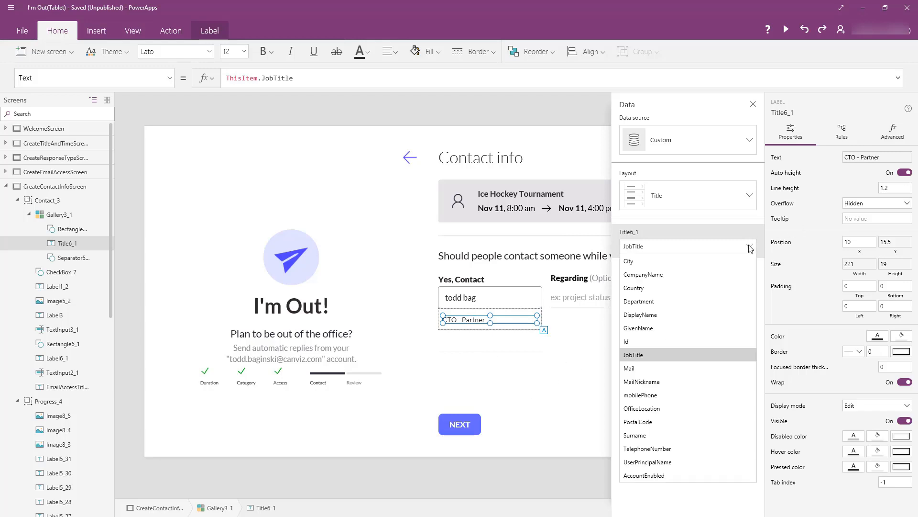
click(641, 315)
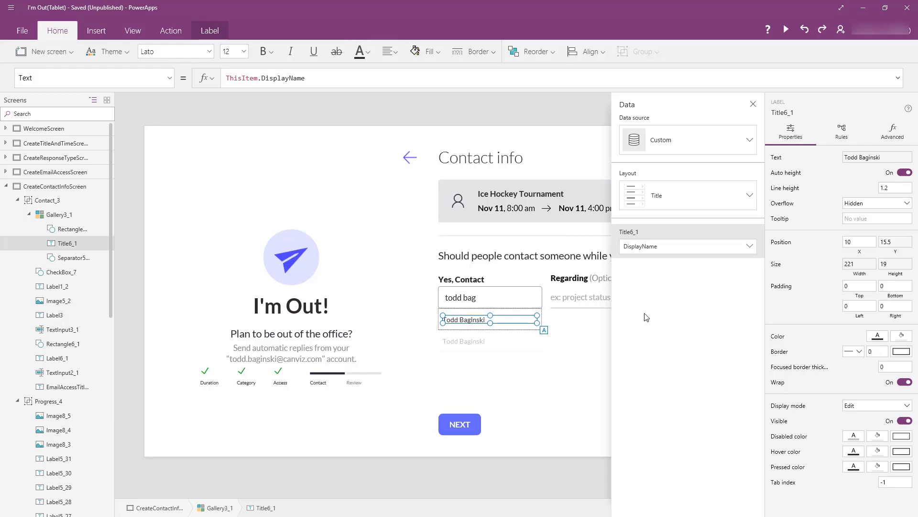
mouse_move(630, 318)
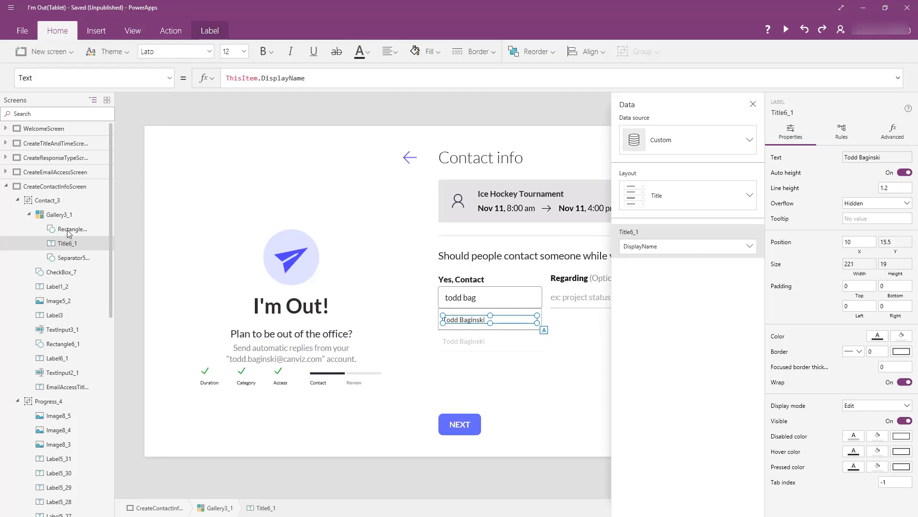
mouse_move(115, 242)
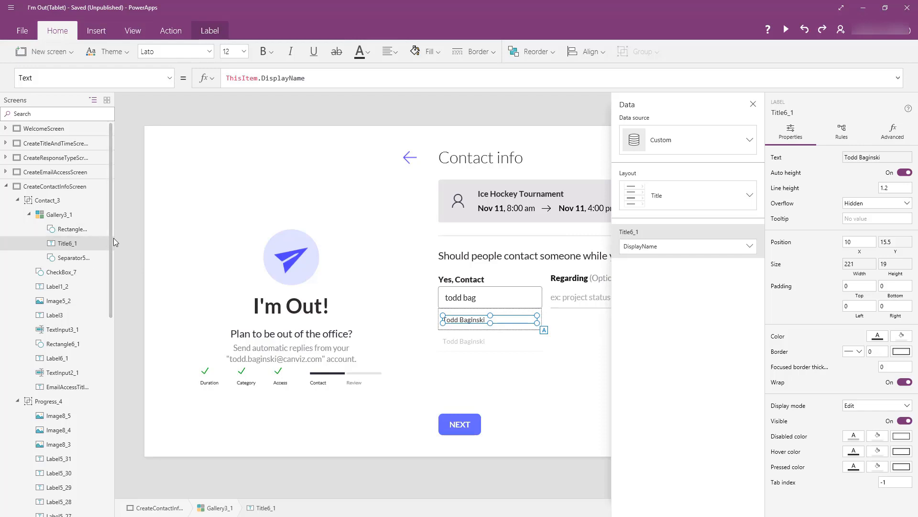
mouse_move(118, 253)
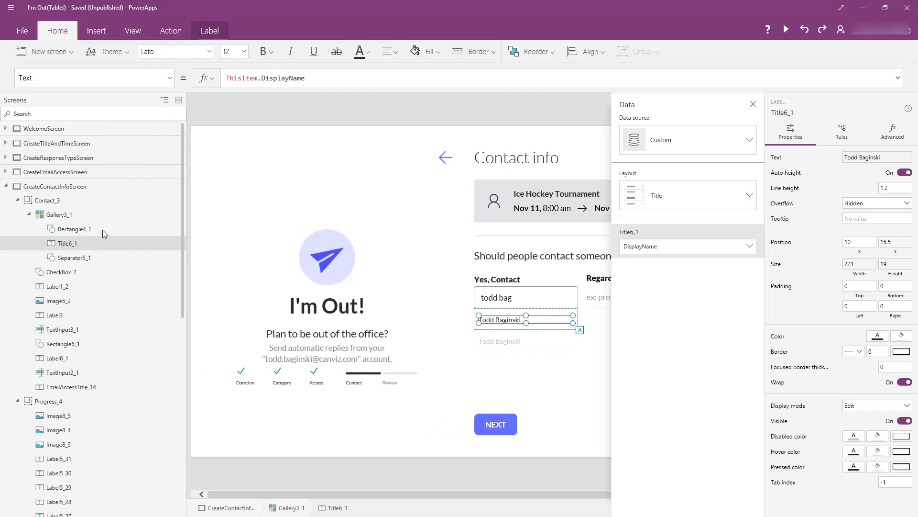
- Select Rectangle4_1 and highlight DisplayName in its OnSelect Set formula
click(75, 228)
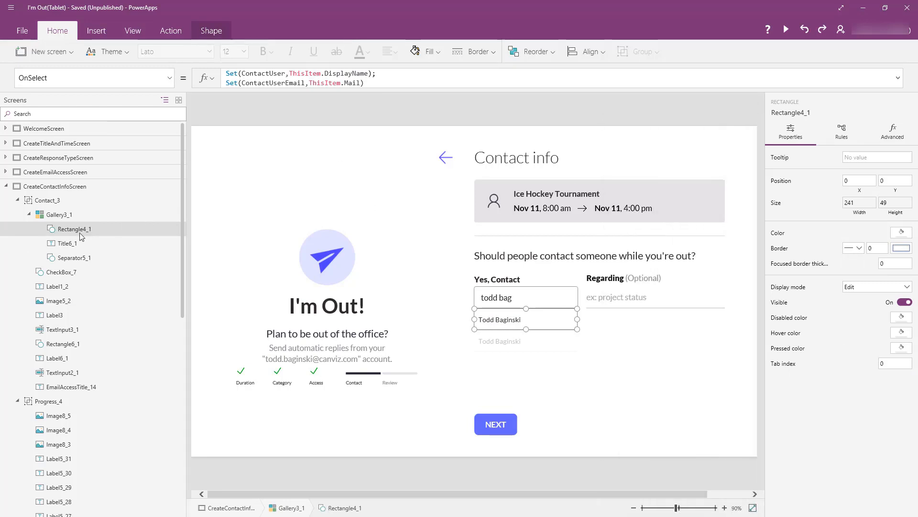
mouse_move(82, 235)
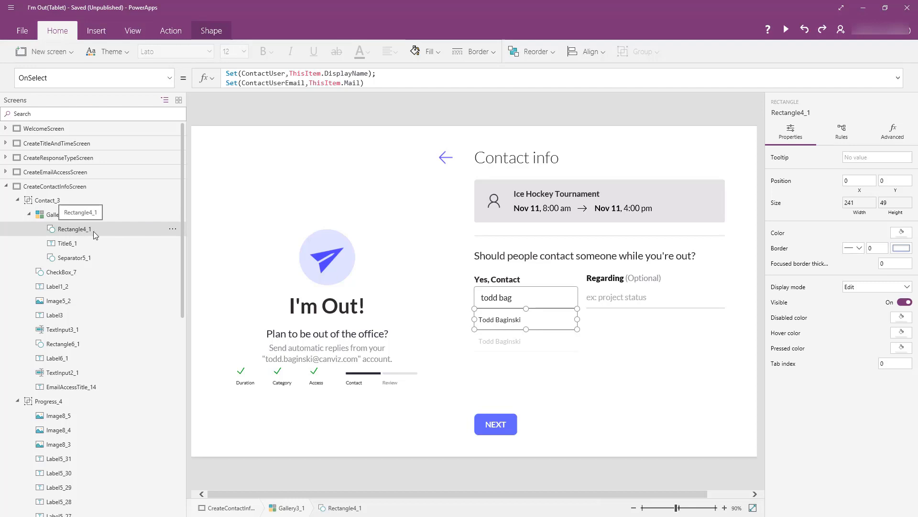
mouse_move(93, 236)
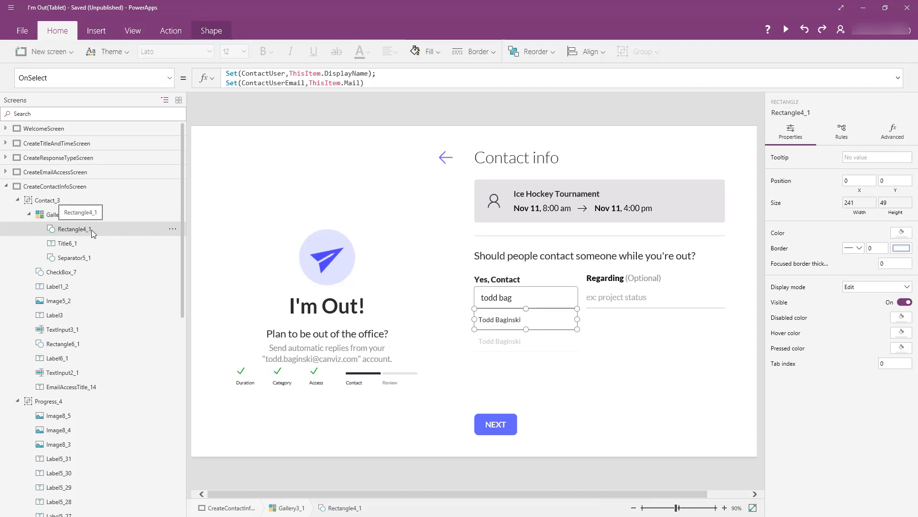
mouse_move(488, 307)
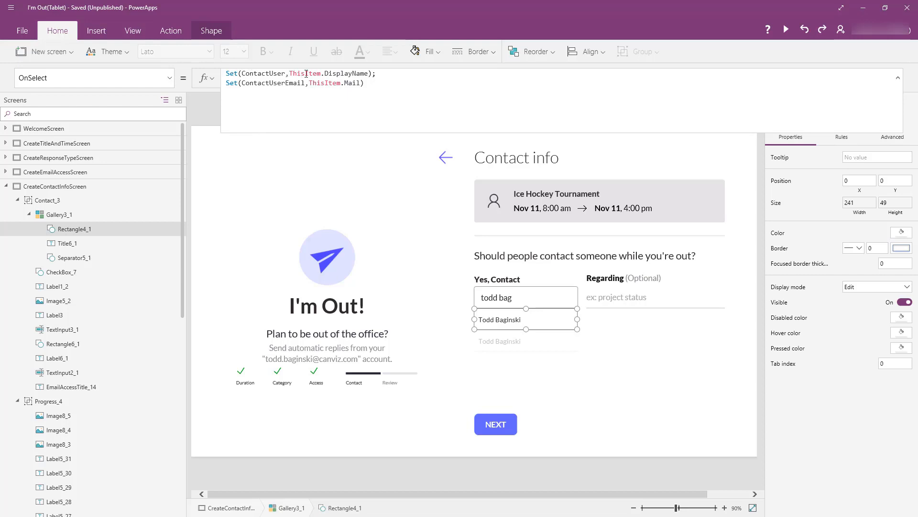
double_click(328, 73)
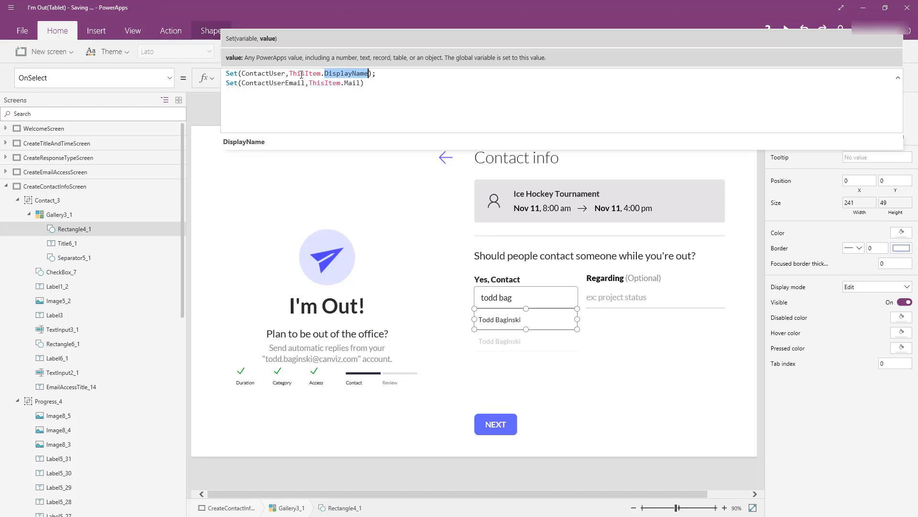
click(263, 73)
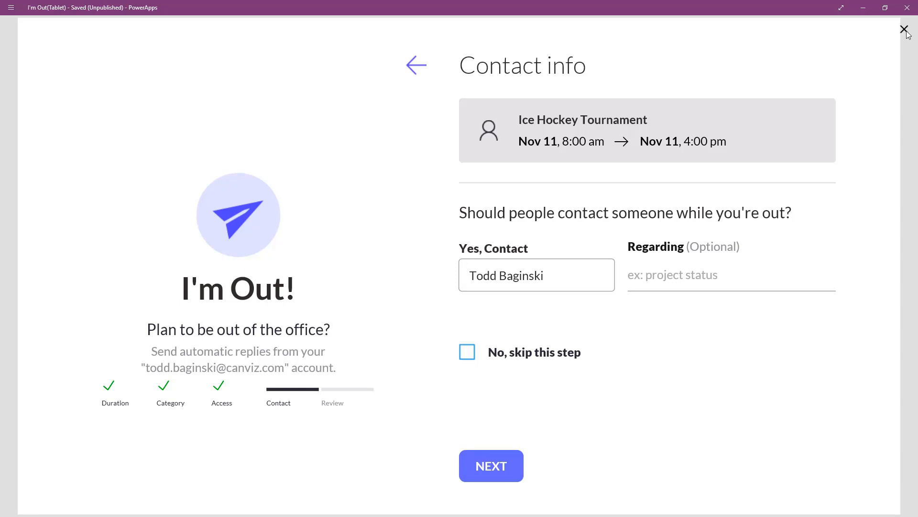
- Exit the app preview back to the editor
click(903, 29)
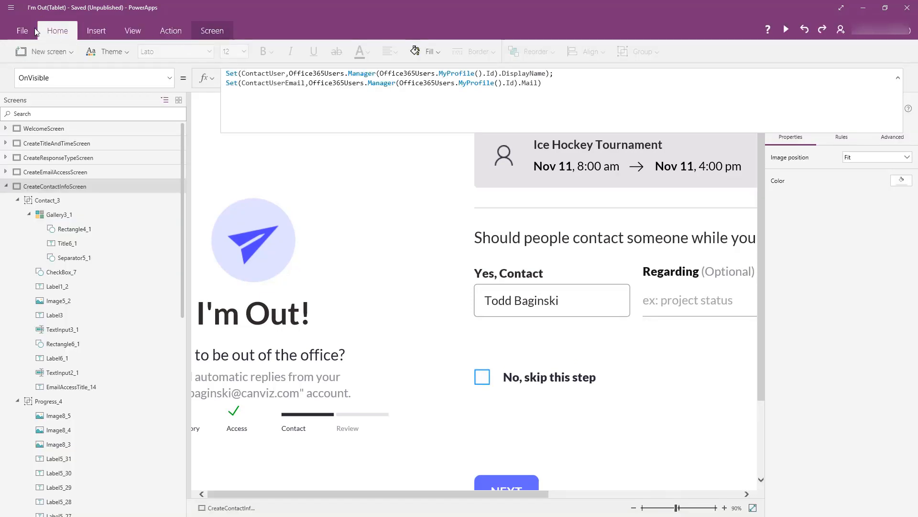
click(22, 31)
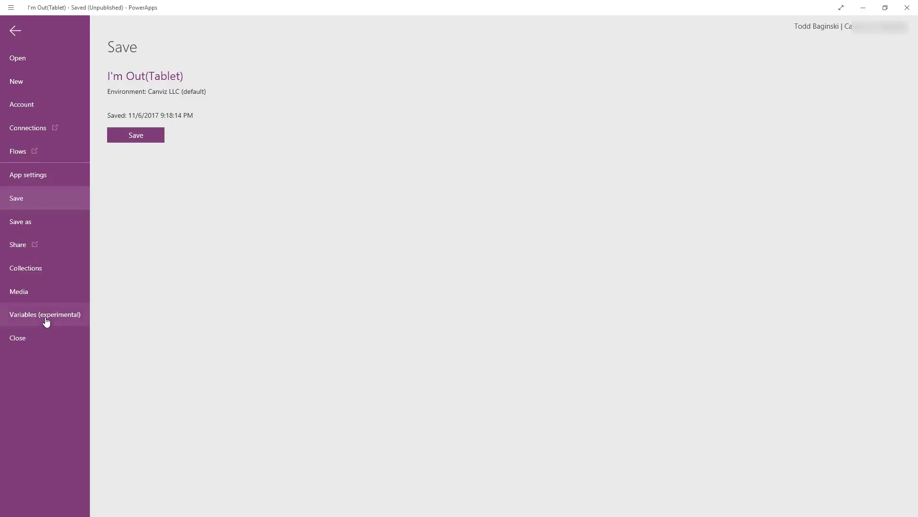
click(44, 314)
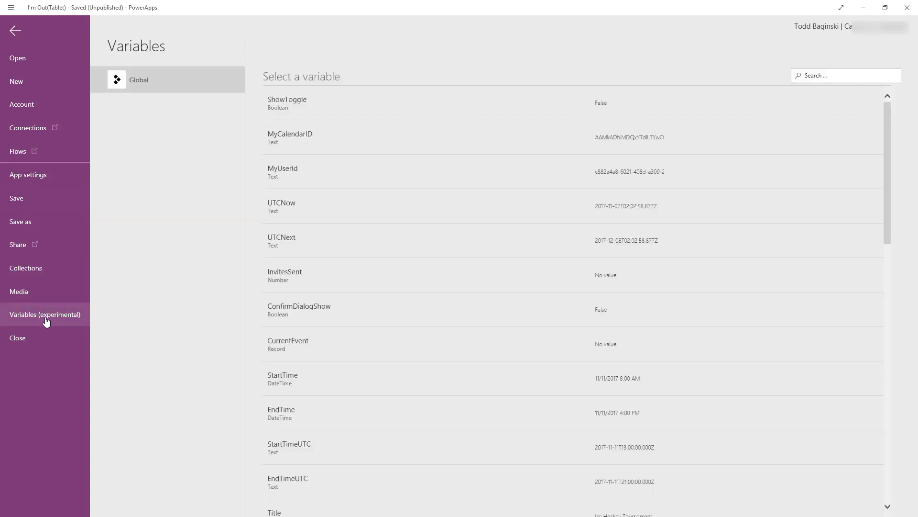
scroll(down, 3)
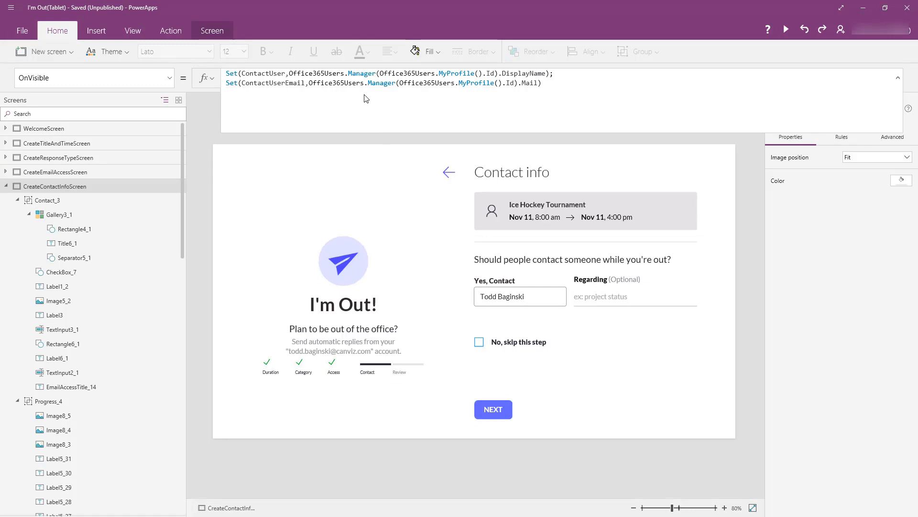
mouse_move(109, 200)
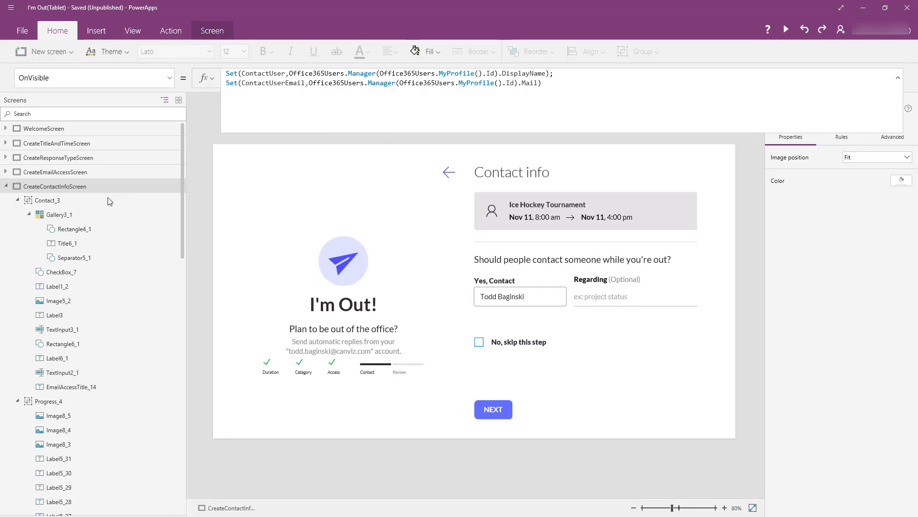
- Select Gallery3_1, enlarge the formula bar to read its Items formula, then open View
click(57, 214)
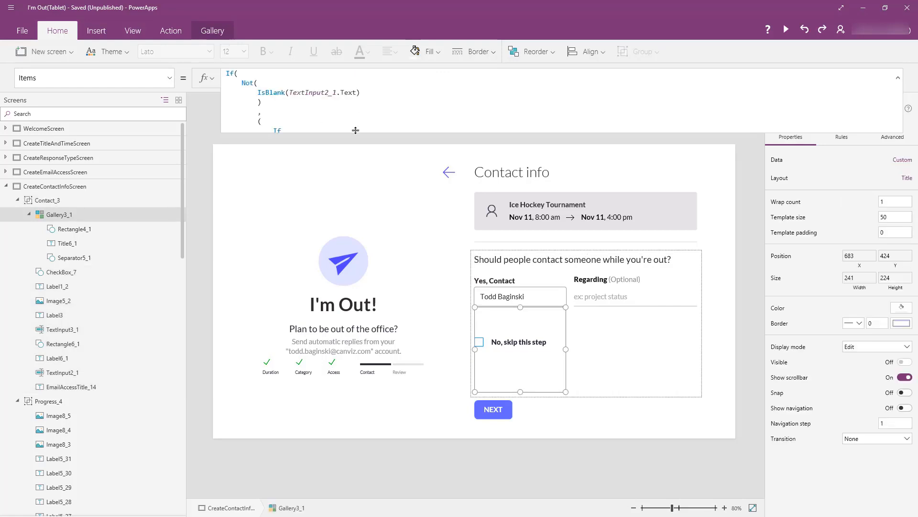
drag(355, 130, 345, 209)
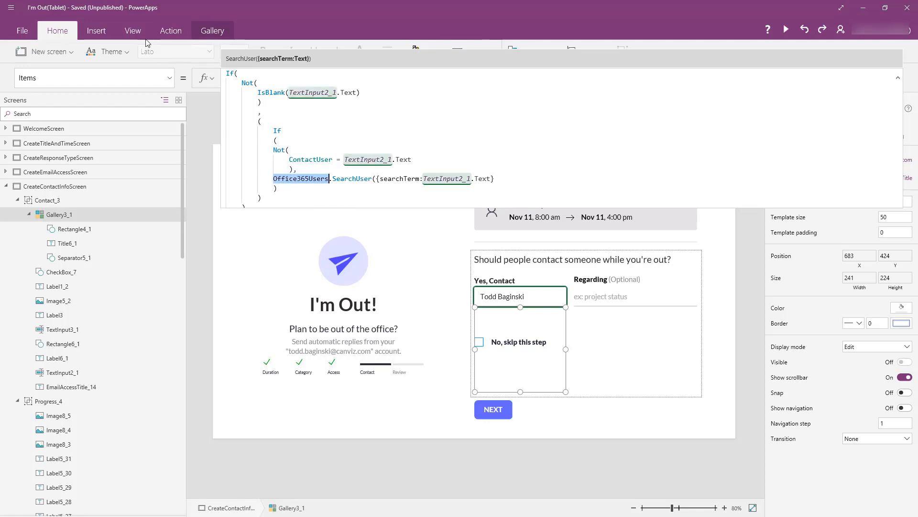
click(133, 30)
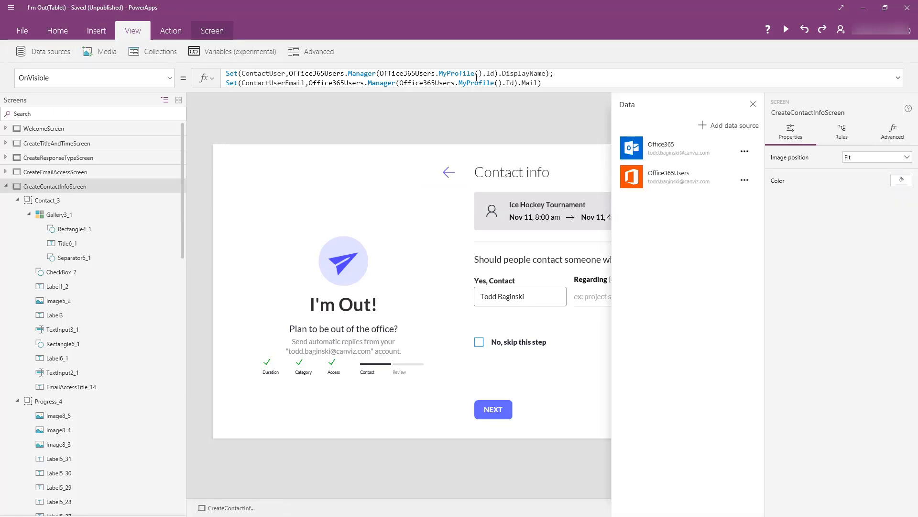
mouse_move(681, 177)
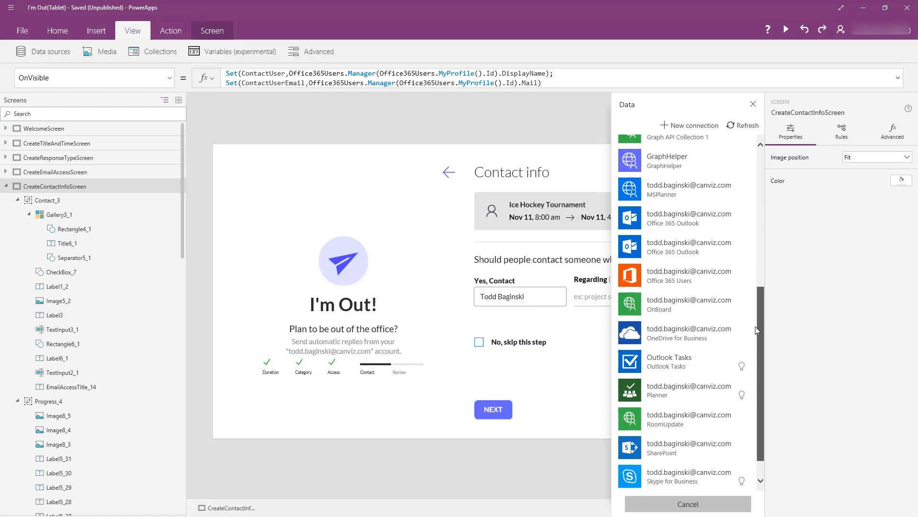
- Browse the available connections, then dismiss the Data panel back to the Contact info screen
scroll(down, 3)
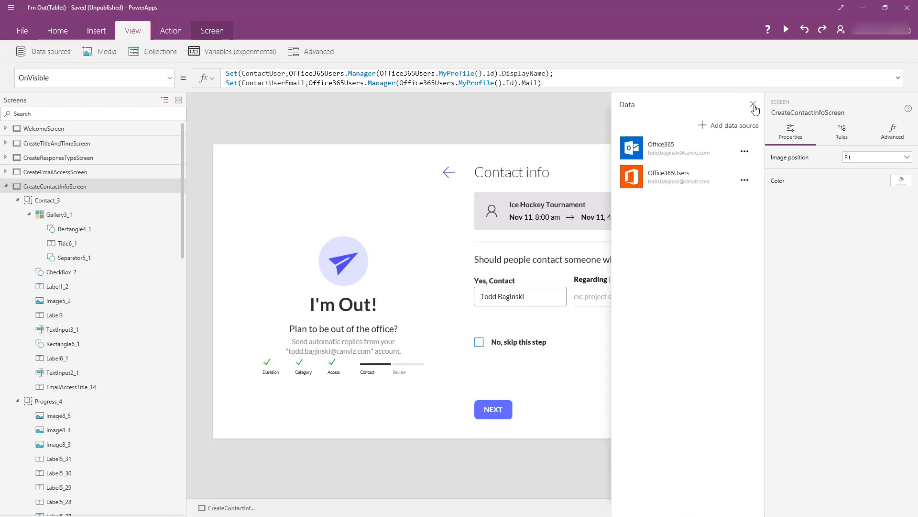
click(754, 104)
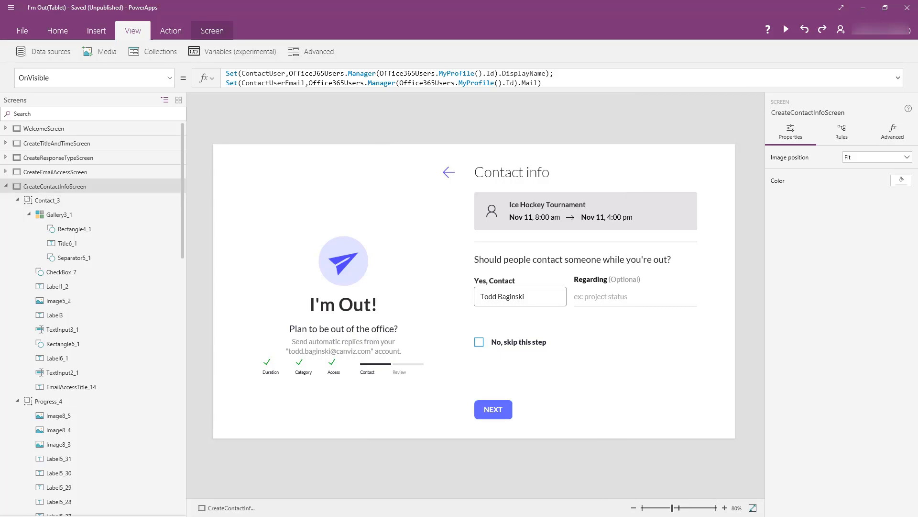